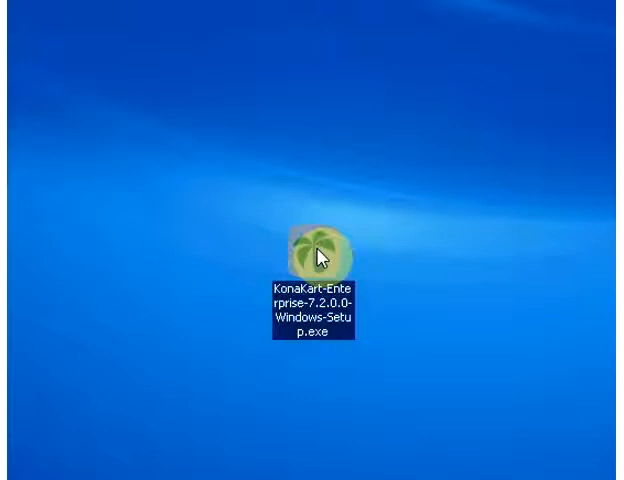
# Step: Launch KonaKart-Enterprise-7.2.0.0-Windows-Setup.exe from the desktop and confirm the install prompt
pyautogui.doubleClick(316, 243)
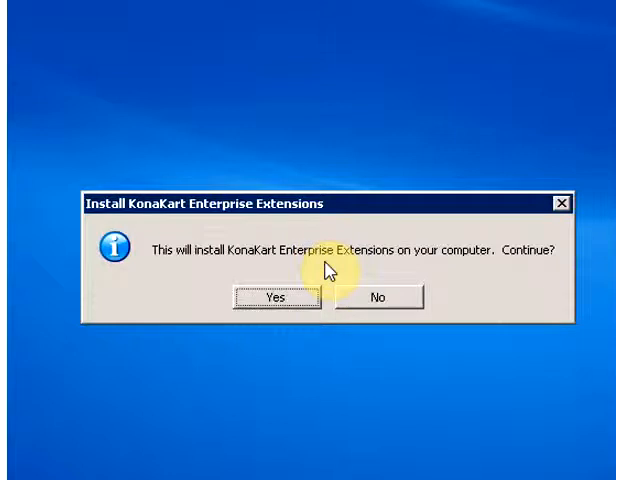
pyautogui.moveTo(595, 298)
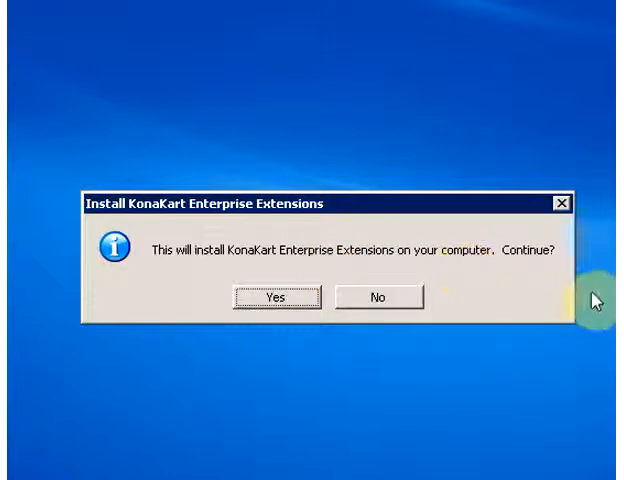
pyautogui.click(276, 297)
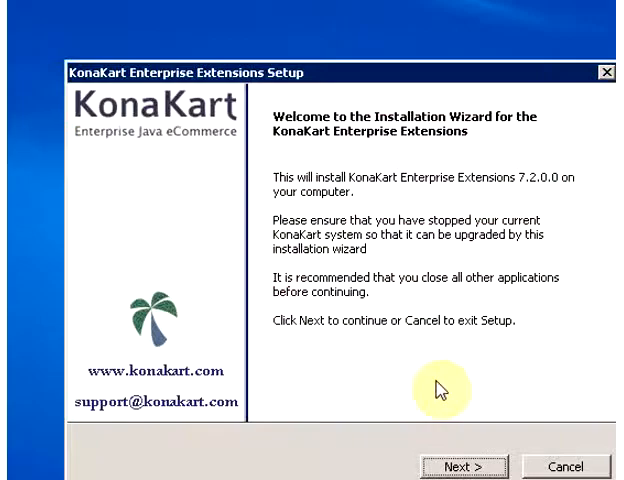
pyautogui.moveTo(418, 75)
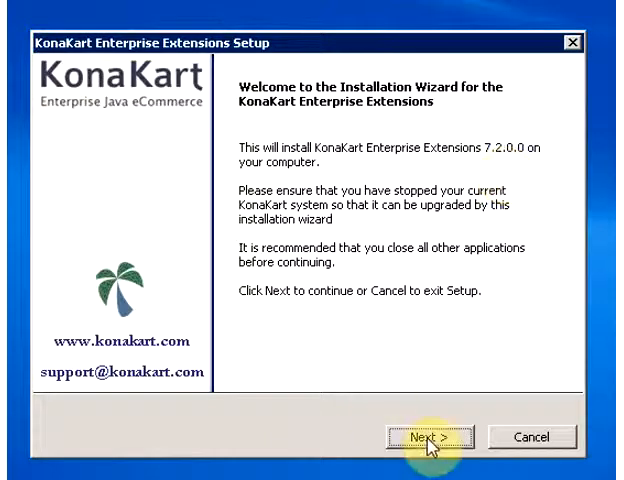
# Step: Accept the KonaKart licence agreement terms and proceed to the destination folder page
pyautogui.click(430, 437)
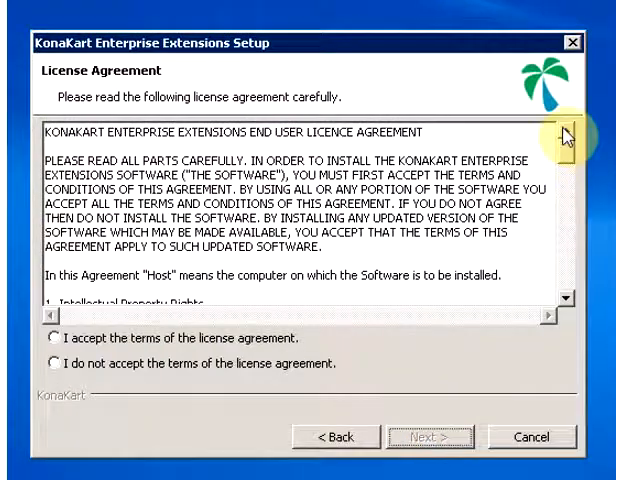
pyautogui.click(570, 132)
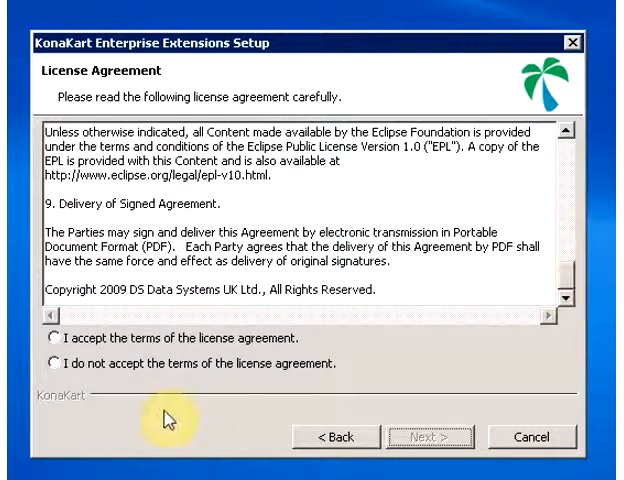
pyautogui.click(54, 338)
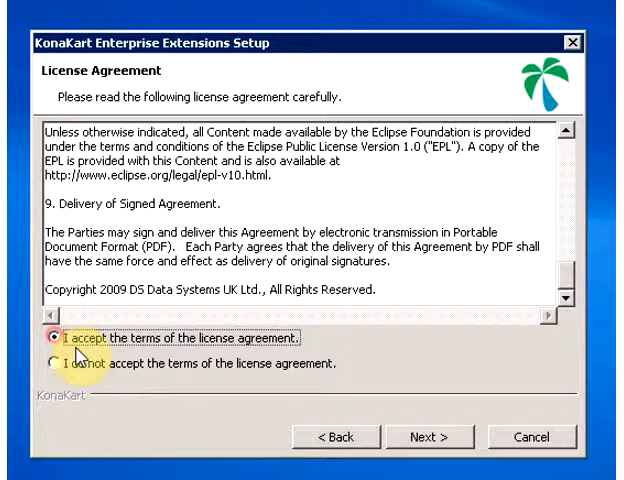
pyautogui.click(430, 436)
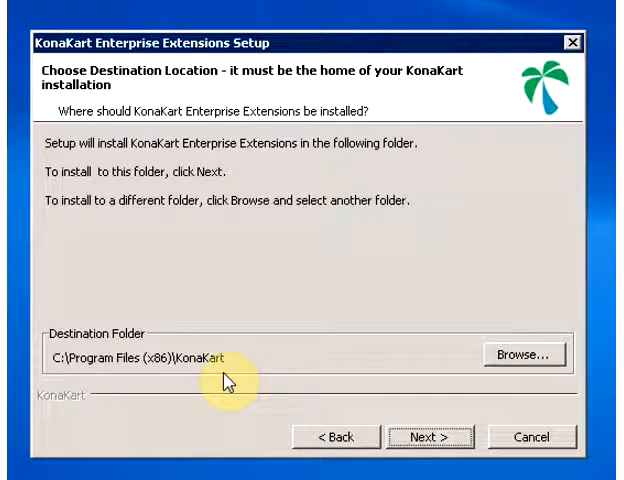
pyautogui.moveTo(256, 368)
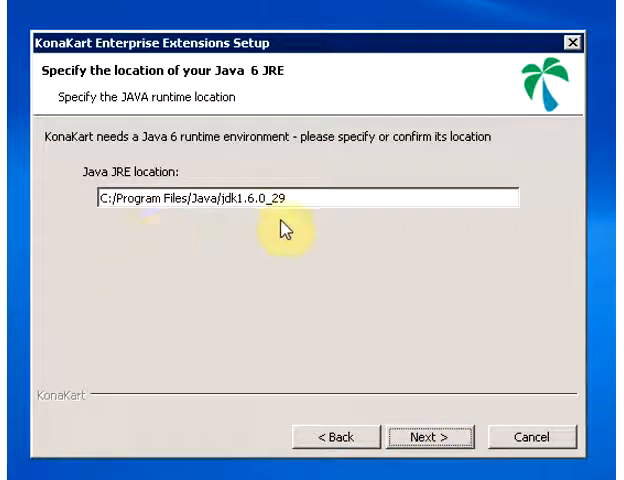
pyautogui.moveTo(406, 398)
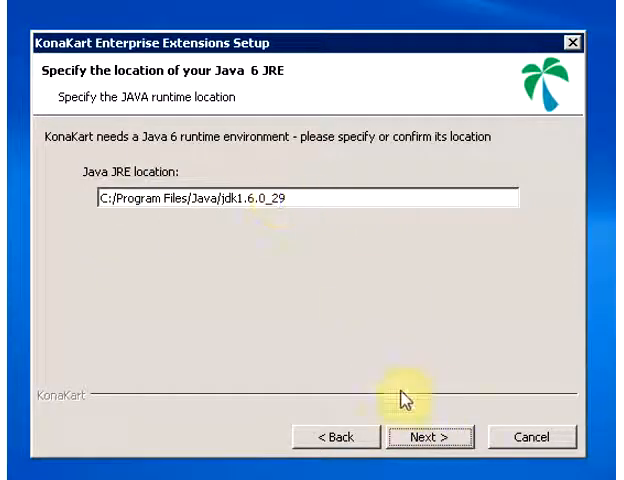
# Step: Keep the jdk1.6.0_29 Java location and continue to the Engine Mode step
pyautogui.click(428, 436)
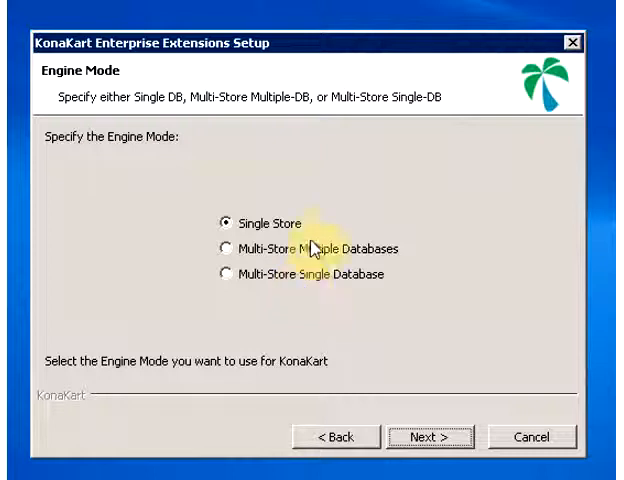
pyautogui.moveTo(408, 262)
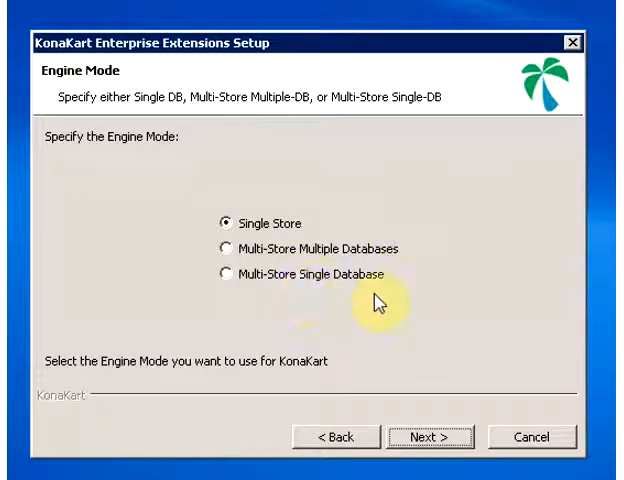
pyautogui.moveTo(263, 218)
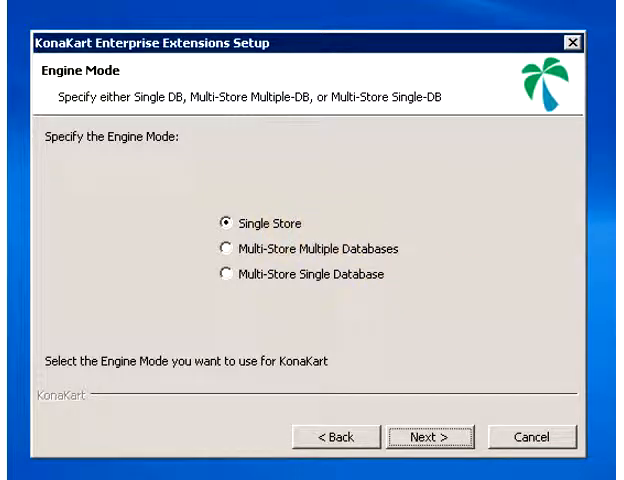
# Step: Keep Single Store engine mode and begin copying files after the summary
pyautogui.click(435, 437)
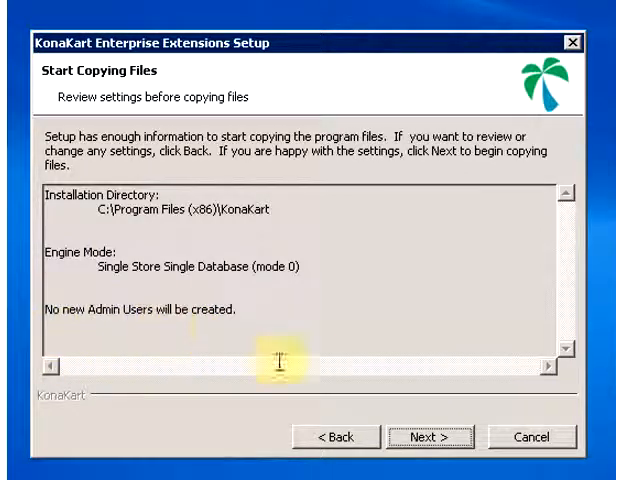
pyautogui.click(429, 437)
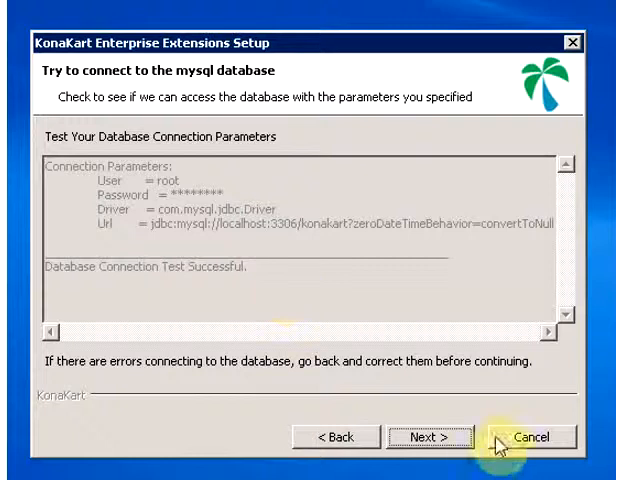
# Step: Continue past the successful MySQL connection test and execute the Enterprise database changes now
pyautogui.click(429, 437)
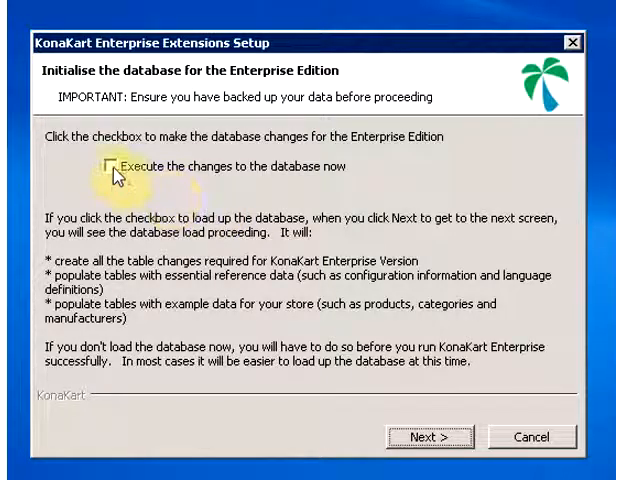
pyautogui.click(419, 436)
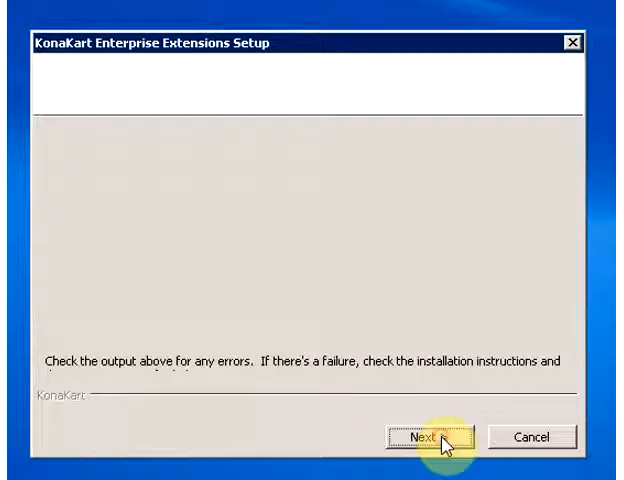
# Step: Load the Enterprise database changes successfully and advance to the Installation Completed page
pyautogui.click(419, 437)
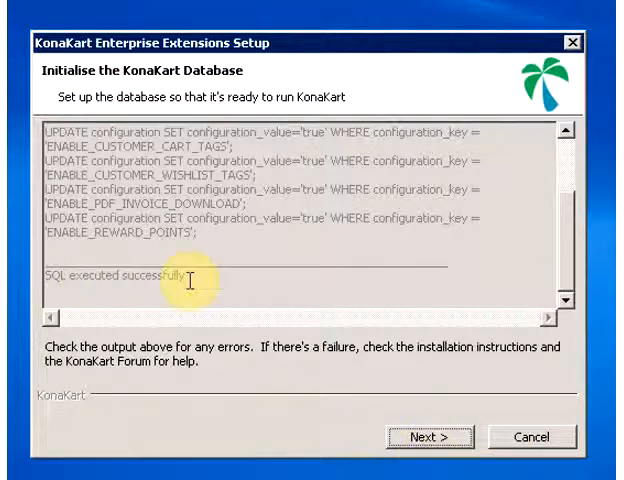
pyautogui.click(426, 437)
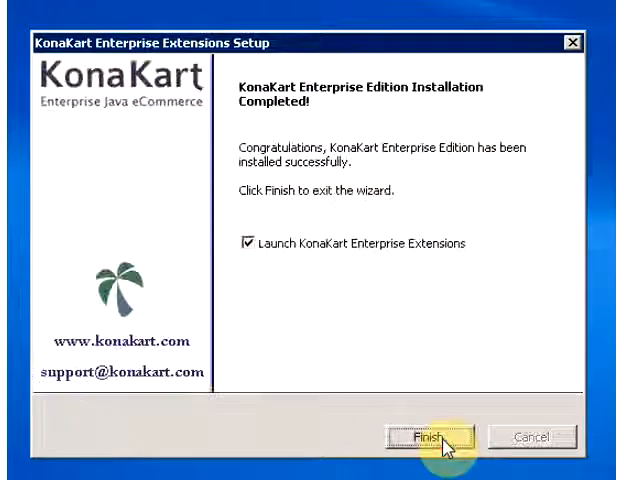
pyautogui.moveTo(492, 375)
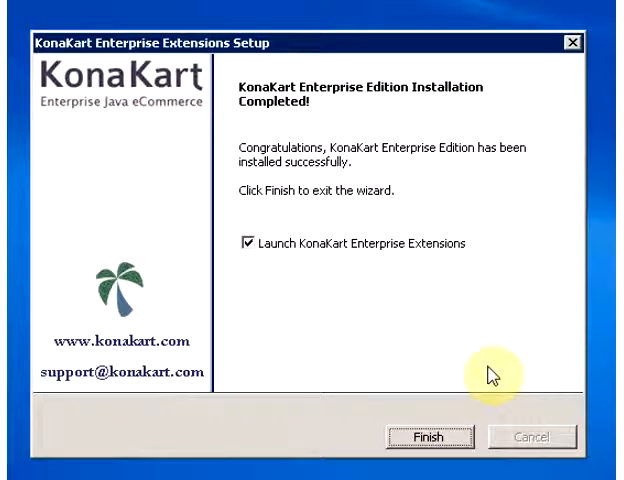